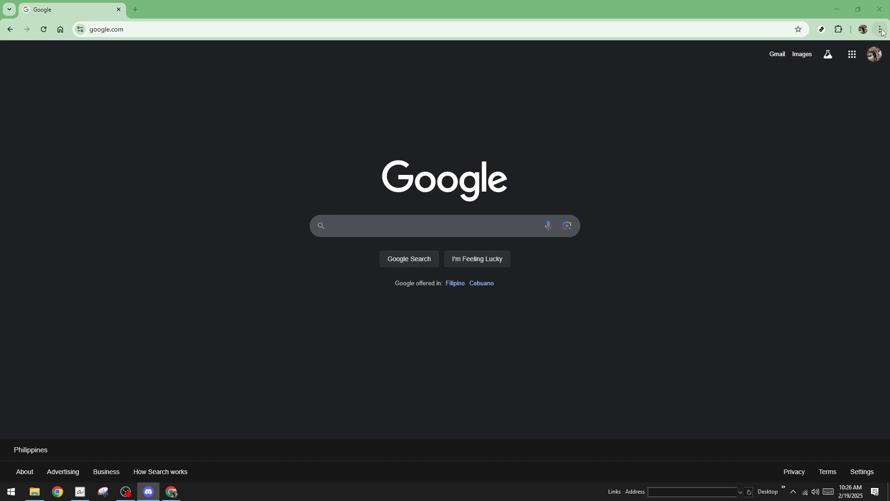
- Open Chrome's Delete browsing data dialog from the three-dot menu
click(881, 29)
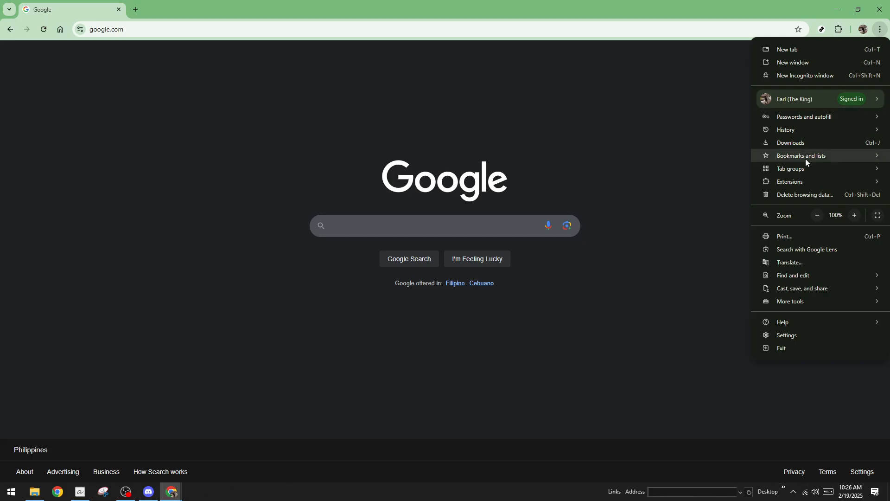
click(805, 195)
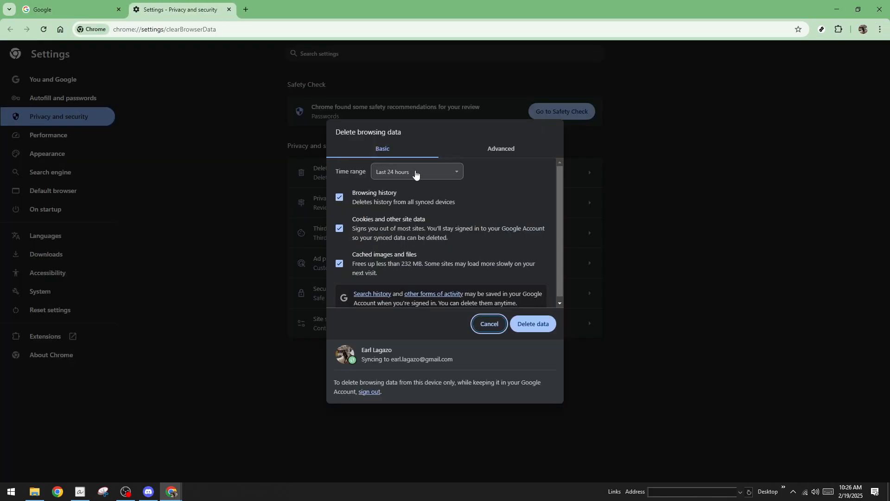
- Change the browsing data time range to All time
click(416, 172)
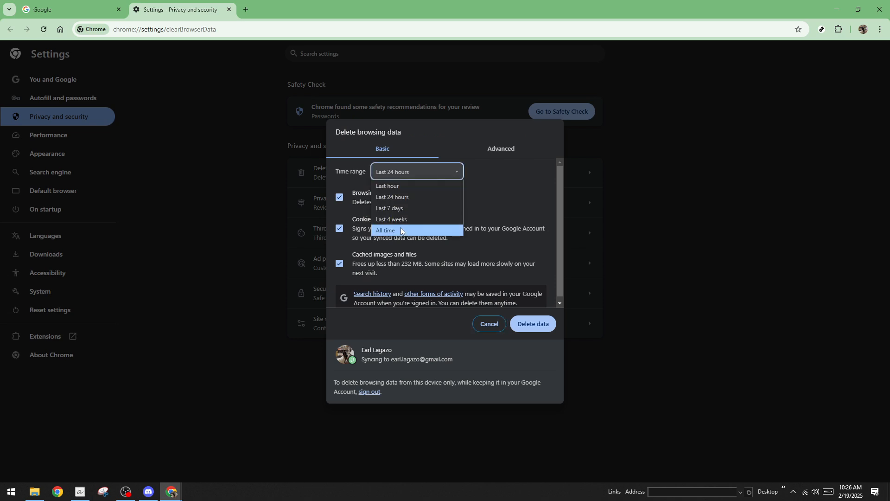
click(385, 230)
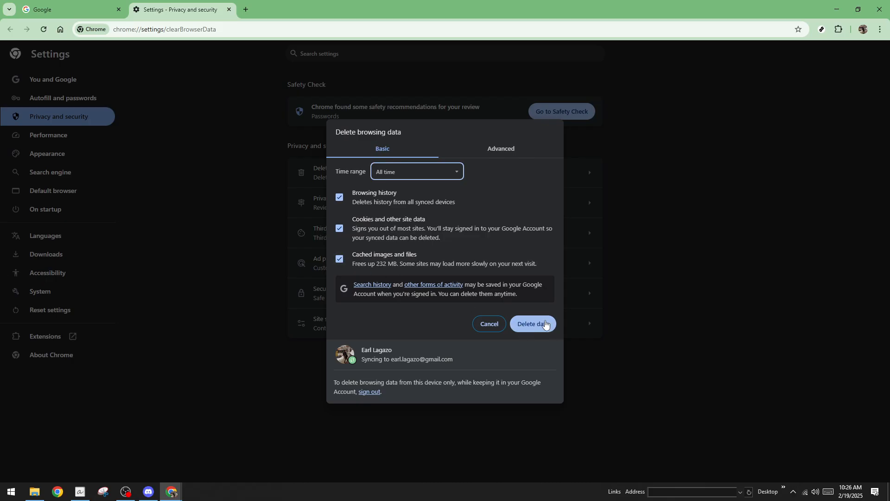
mouse_move(544, 331)
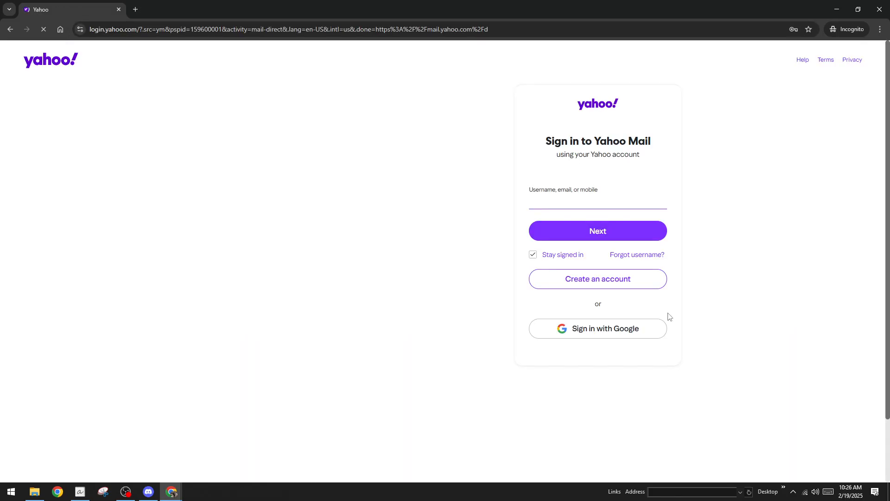
- Enter the Yahoo username and password, advancing with Next after each
click(597, 203)
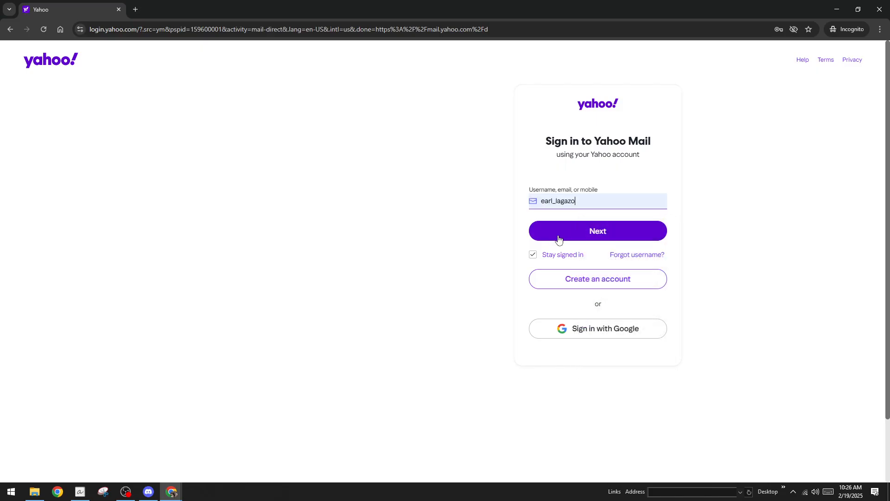
click(597, 231)
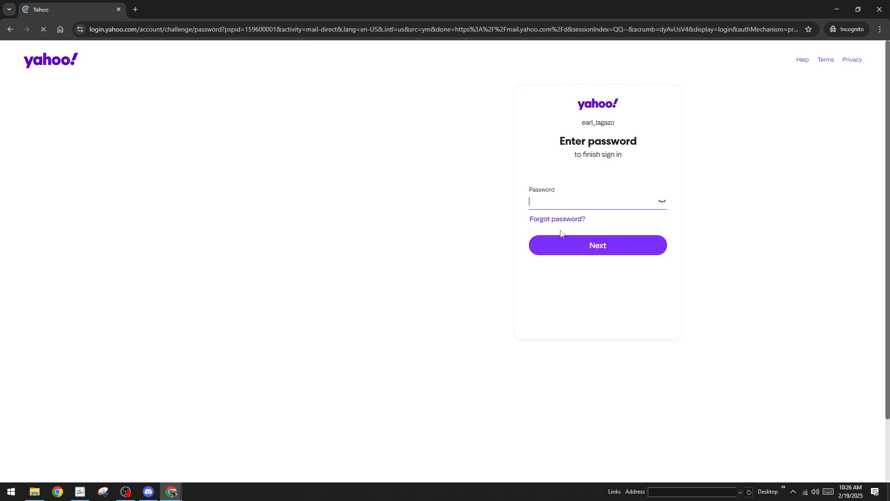
click(590, 201)
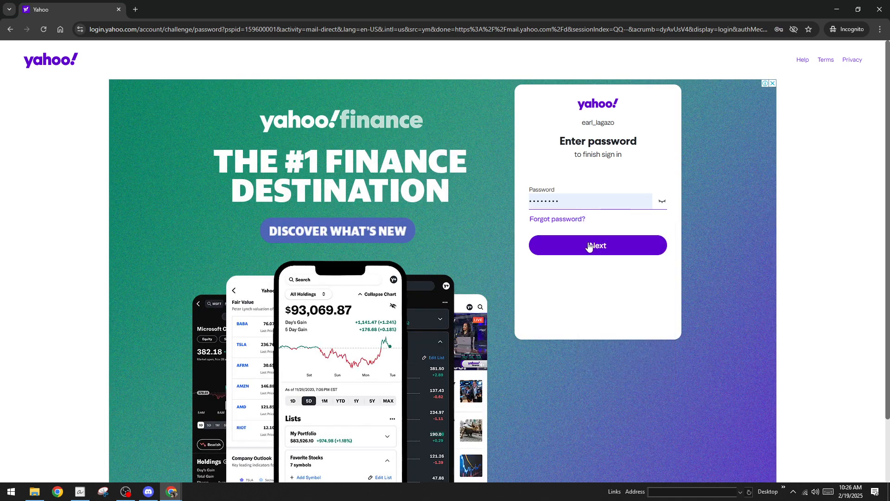
click(597, 245)
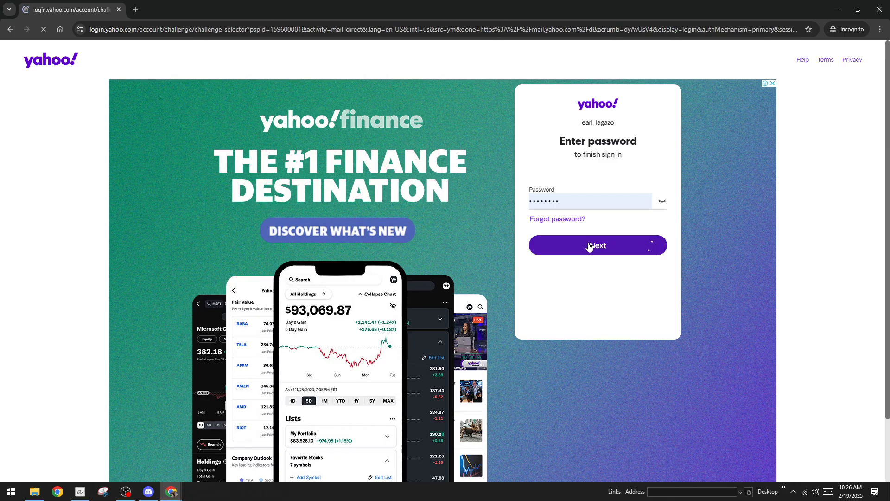
- Choose WhatsApp delivery of the verification code to the number ending in 86
click(597, 245)
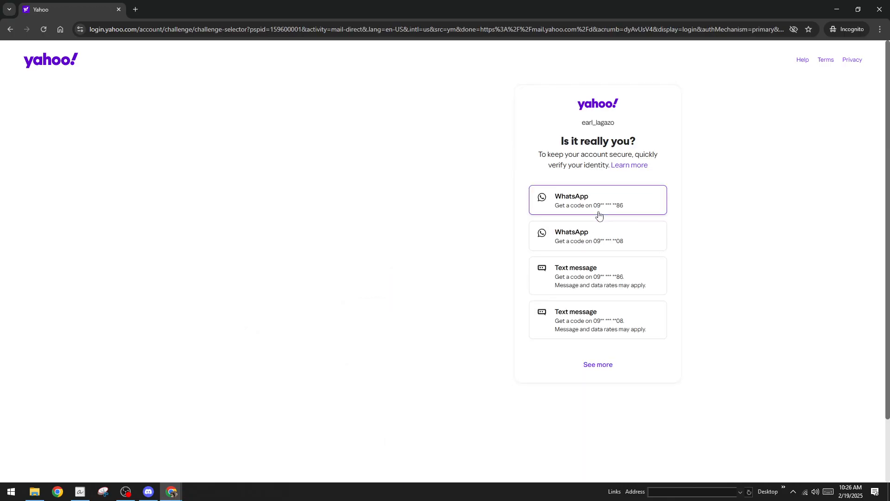
click(598, 199)
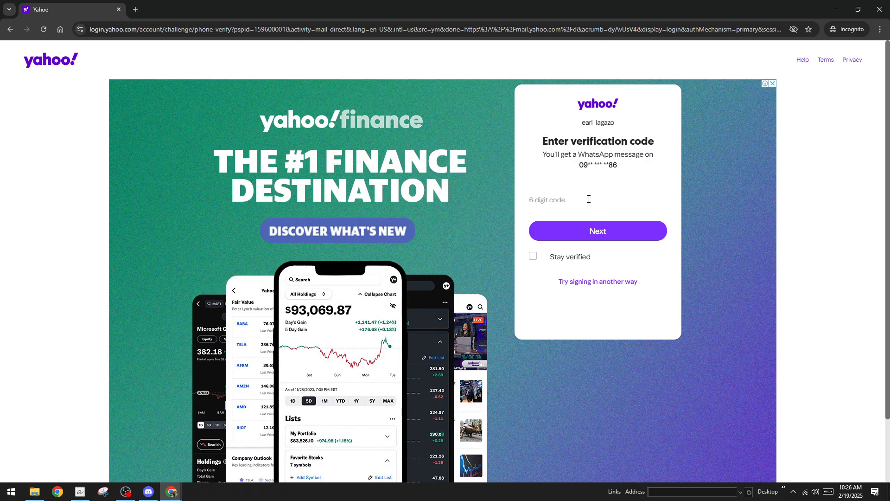
click(587, 200)
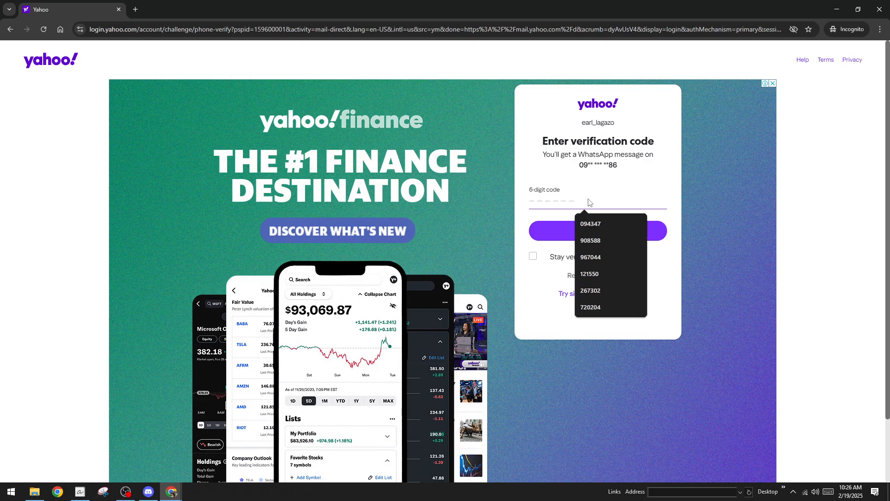
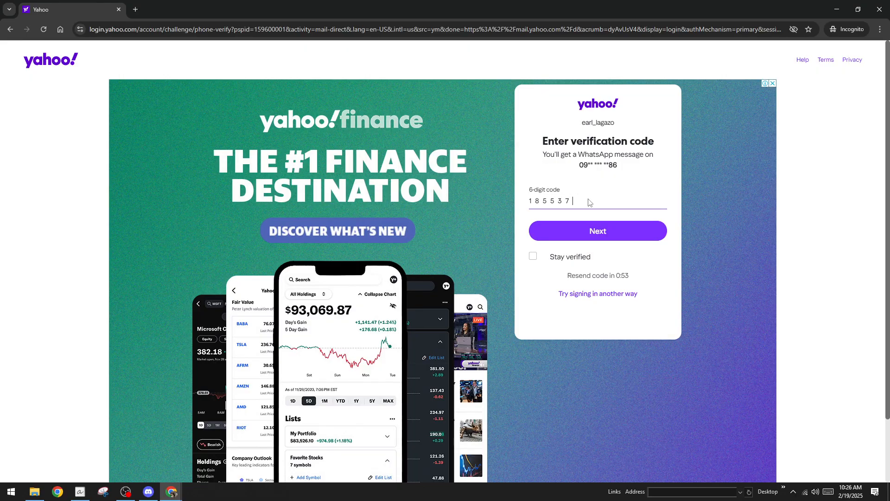
click(597, 231)
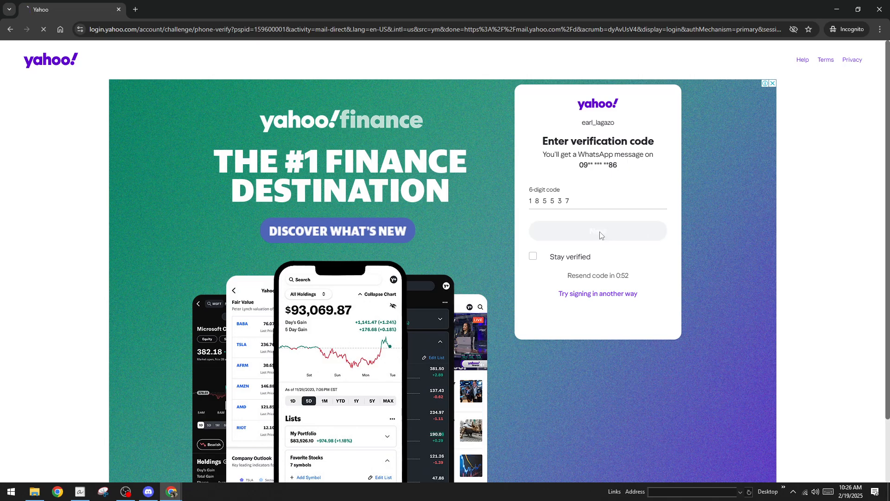
click(597, 231)
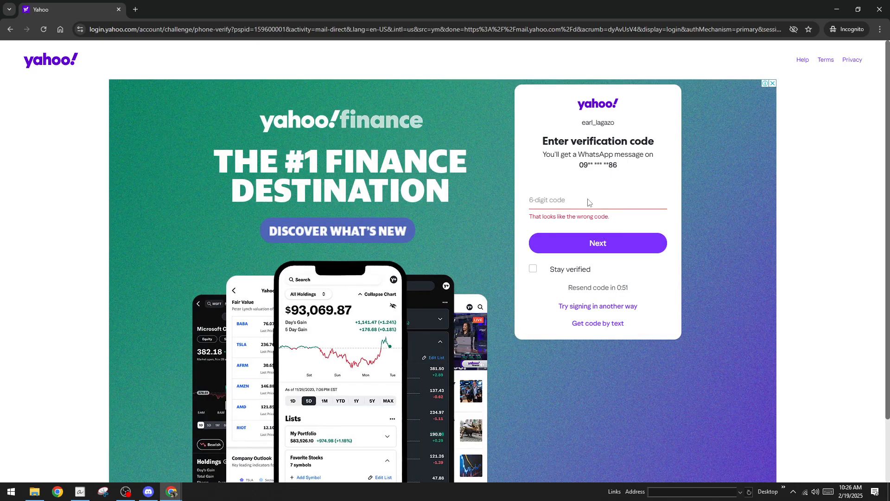
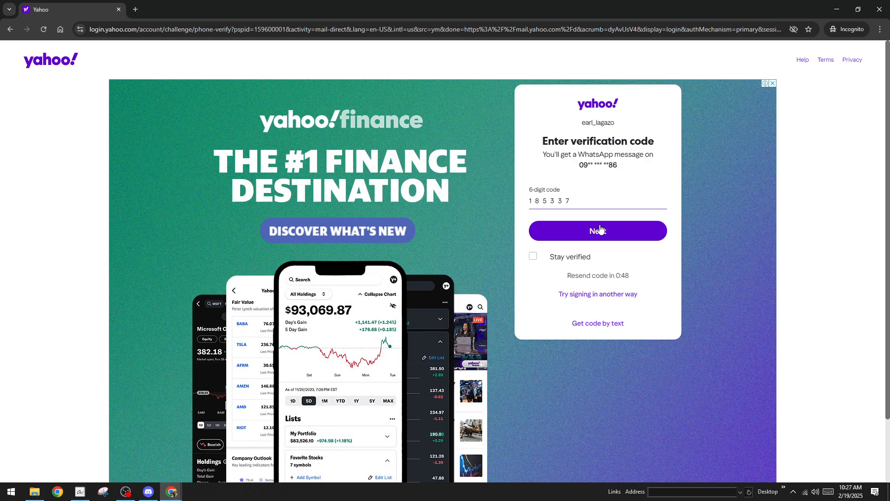
click(597, 230)
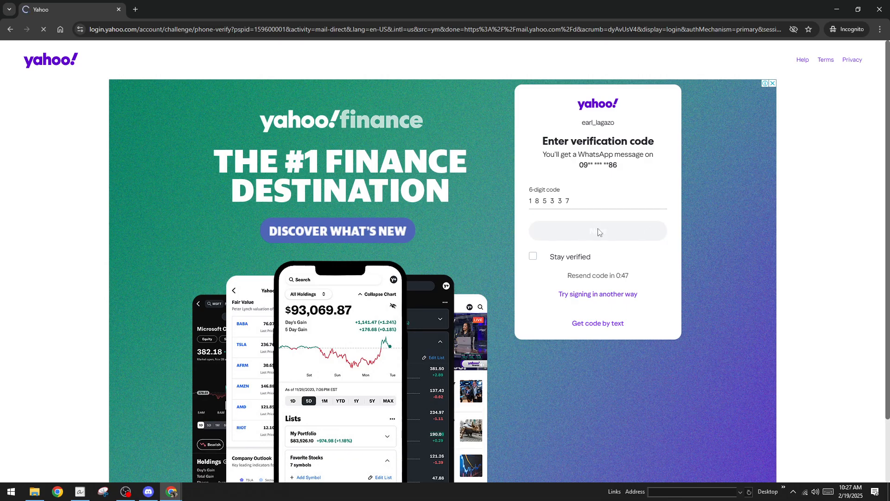